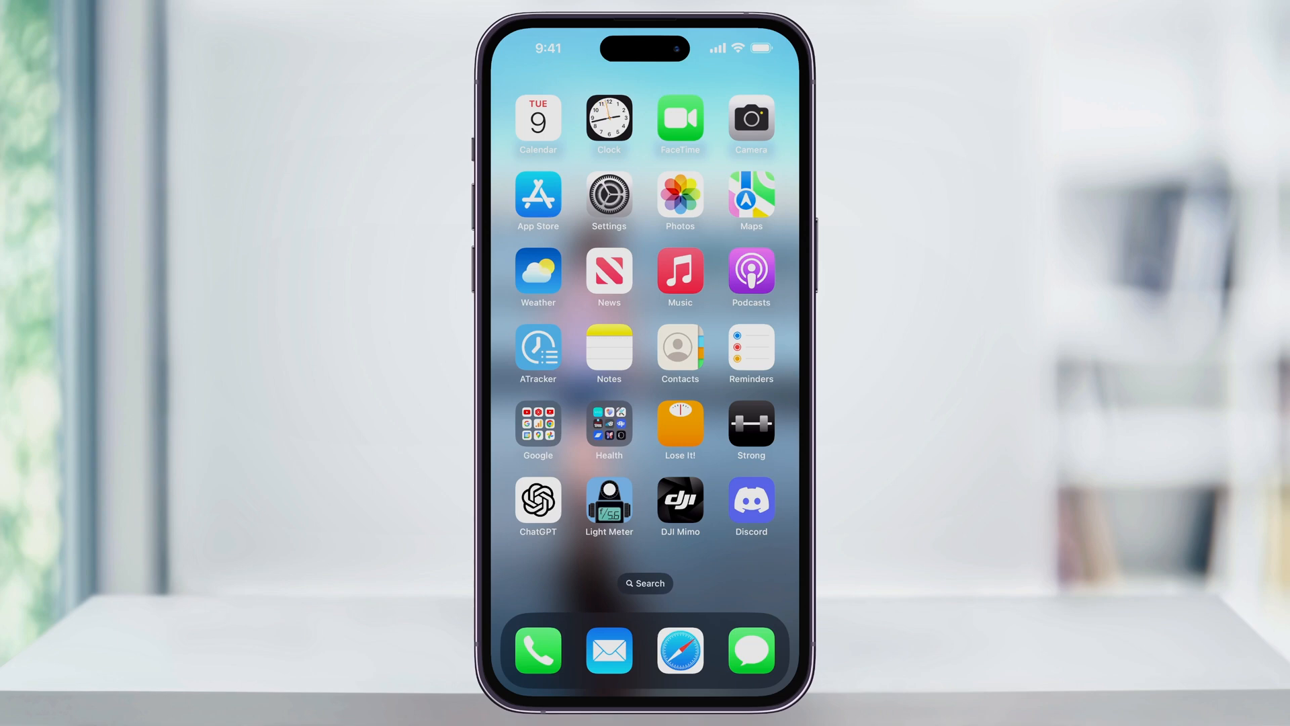
# - Launch Settings from the home screen to show its main options list
pyautogui.click(609, 201)
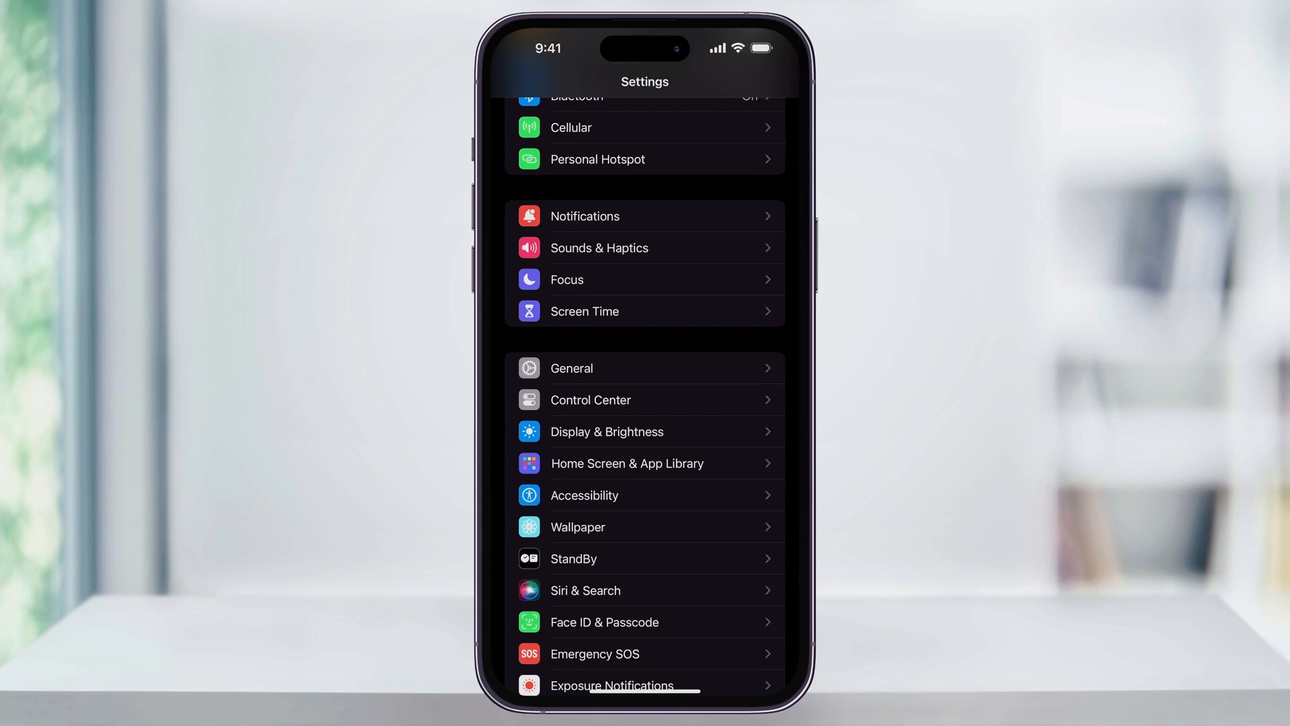
# - Navigate General > Transfer or Reset iPhone > Reset to reach the reset options list
pyautogui.click(571, 367)
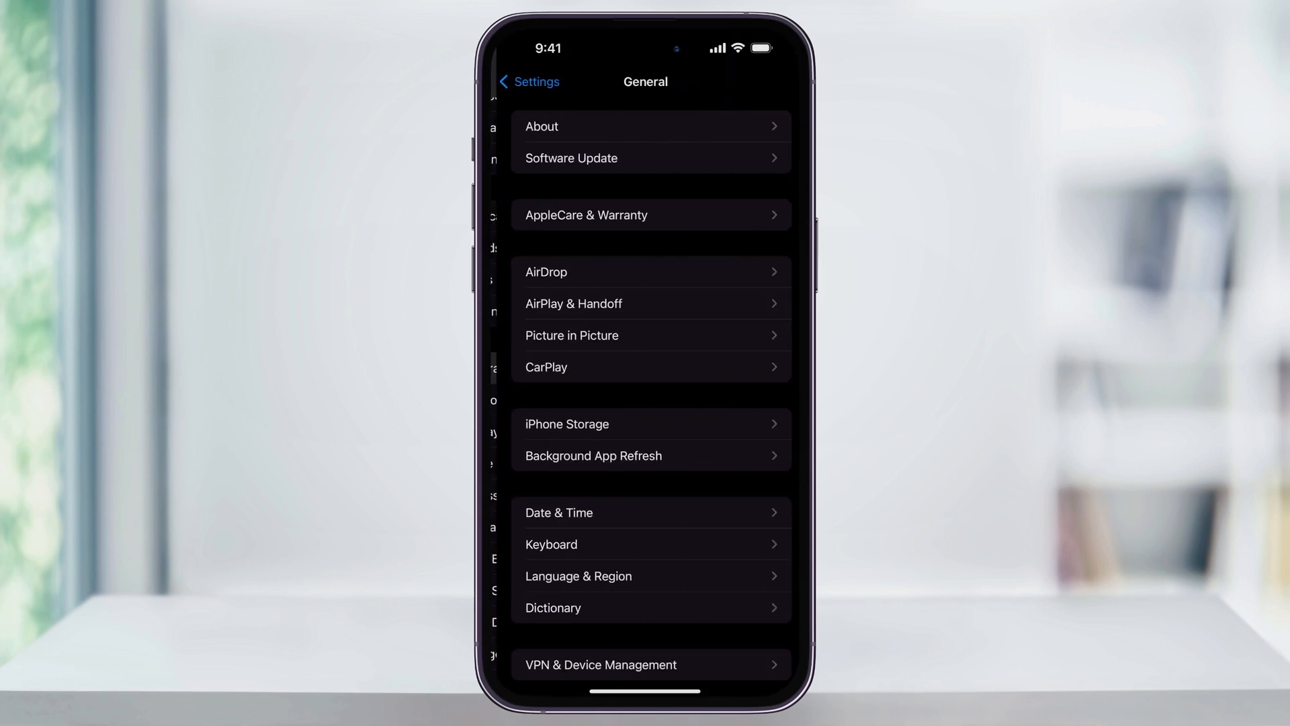
pyautogui.scroll(-3)
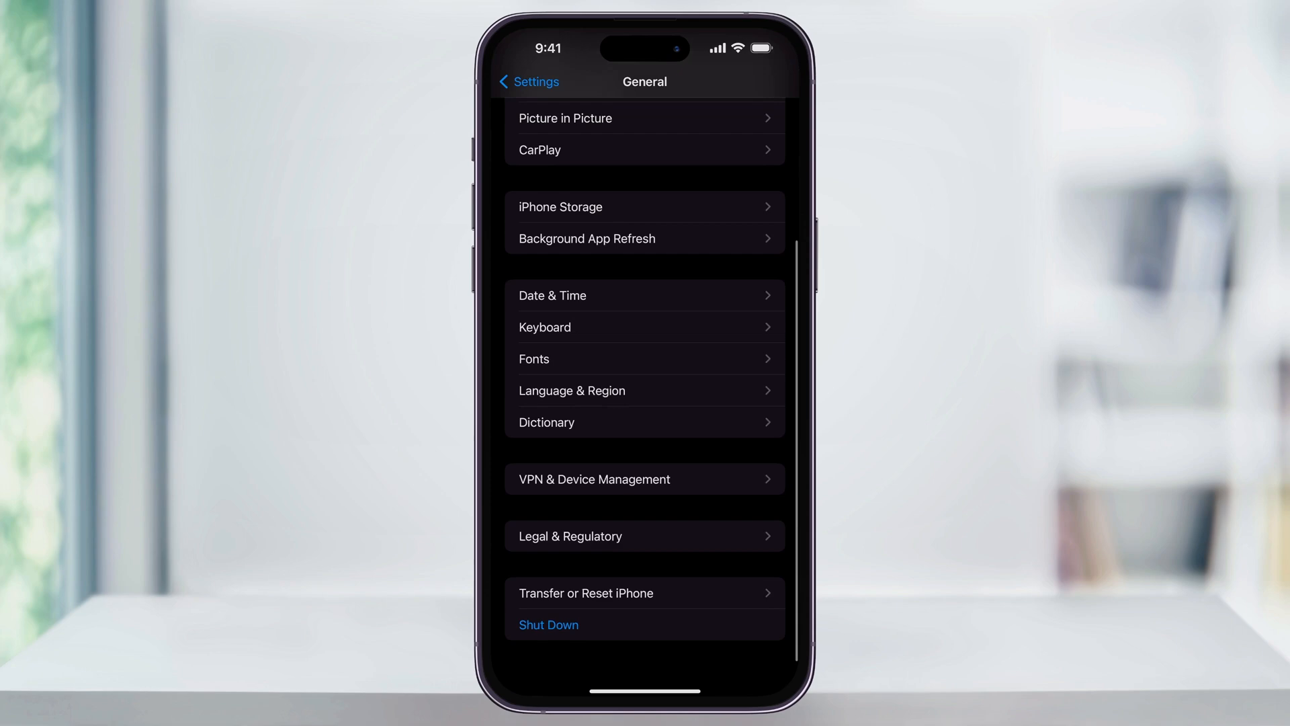
pyautogui.scroll(-3)
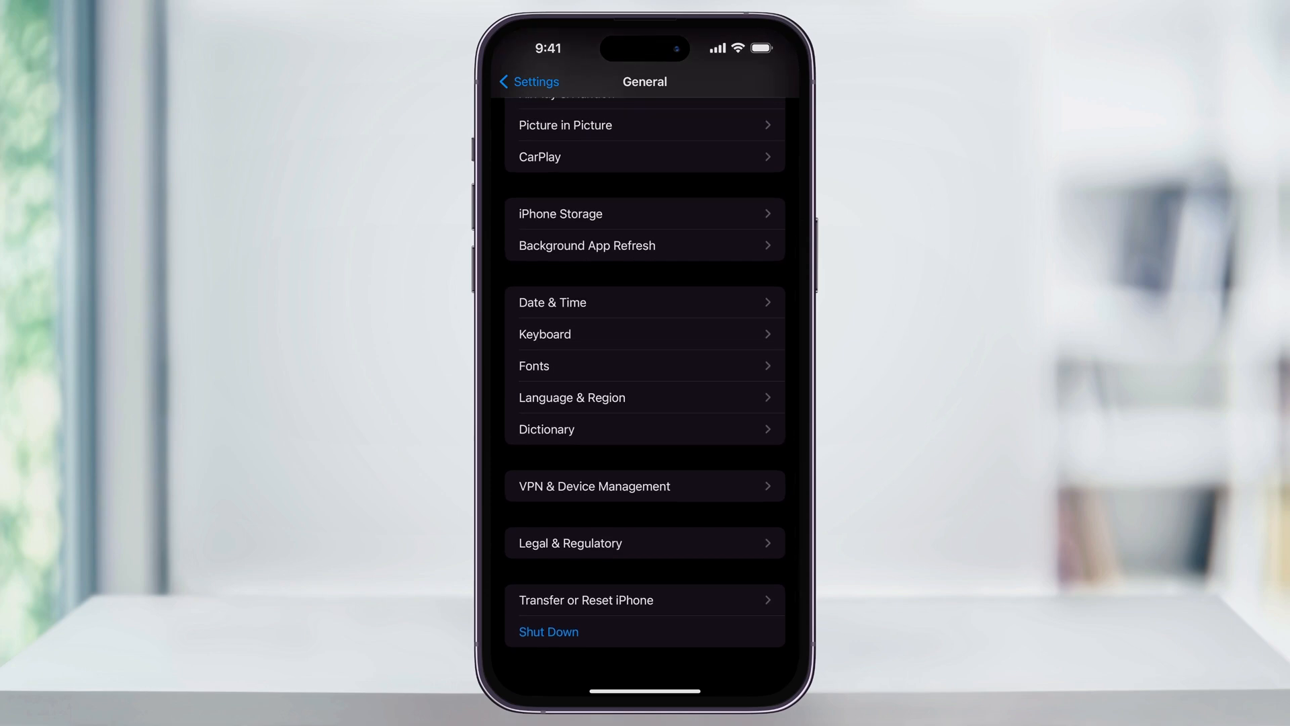
pyautogui.click(644, 600)
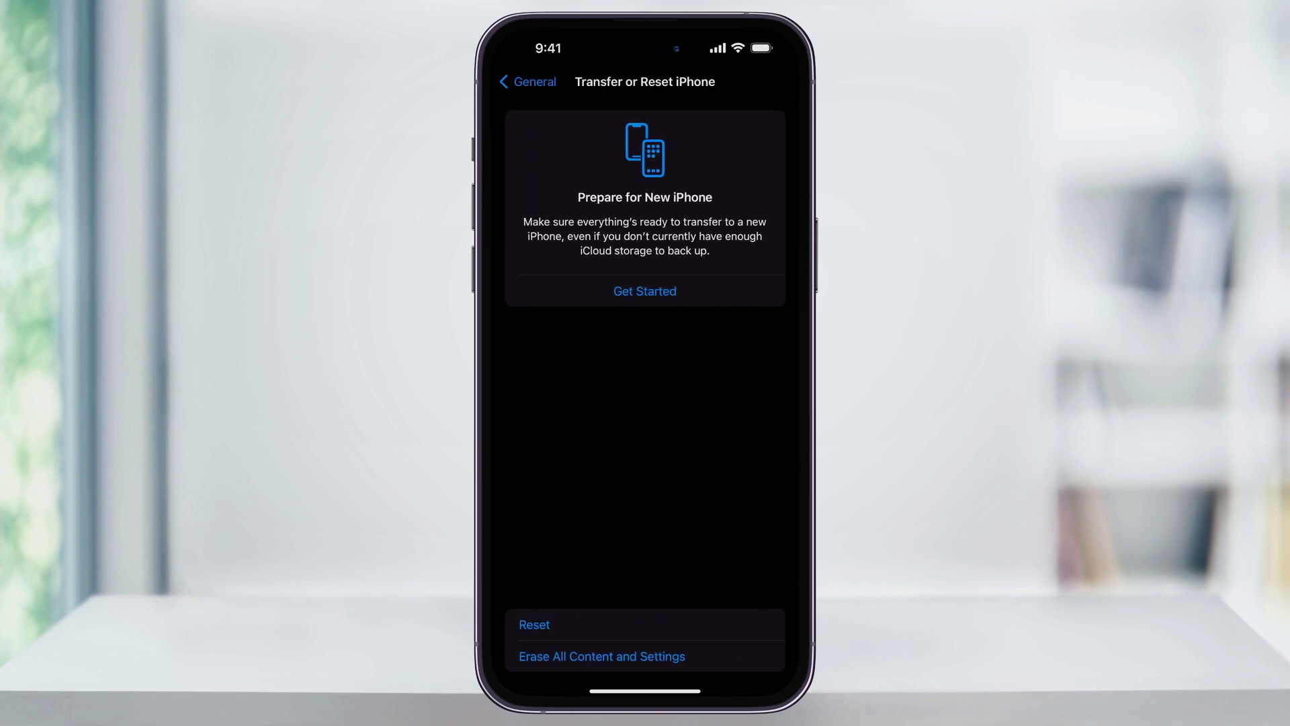
pyautogui.click(533, 624)
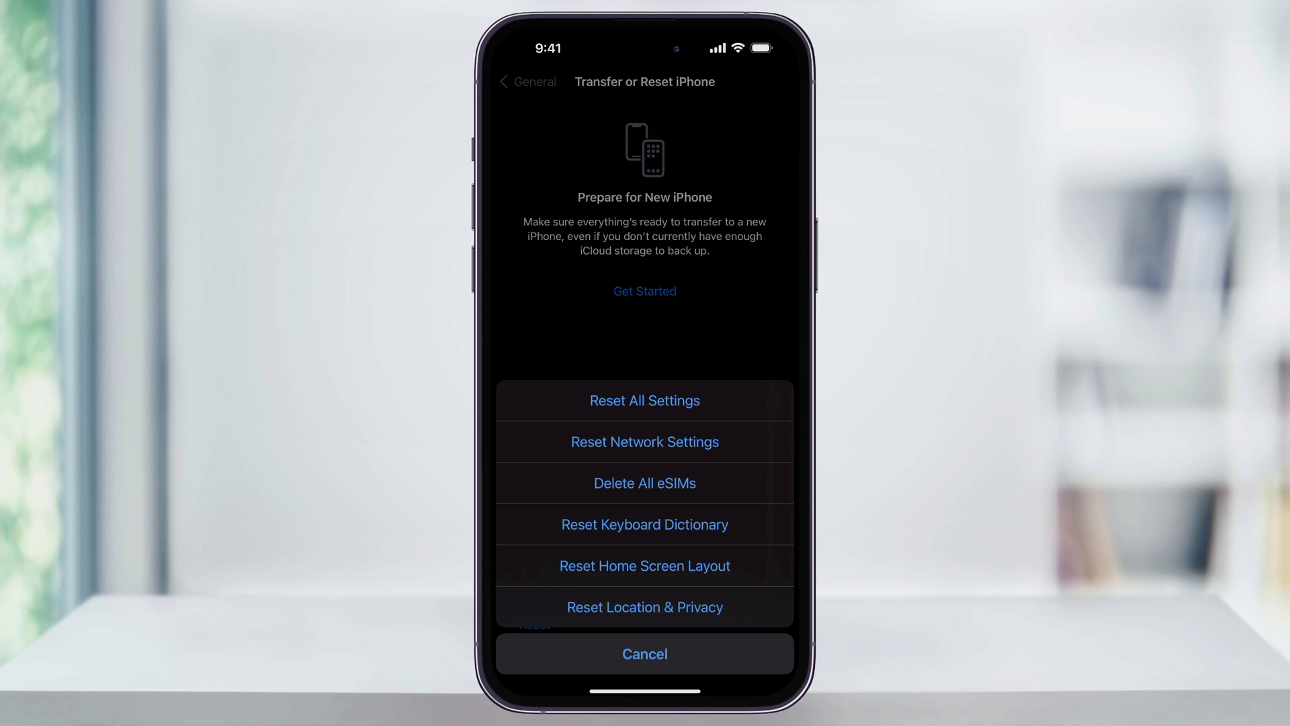
# - Choose Reset Network Settings and reach its factory-defaults warning prompt
pyautogui.click(645, 400)
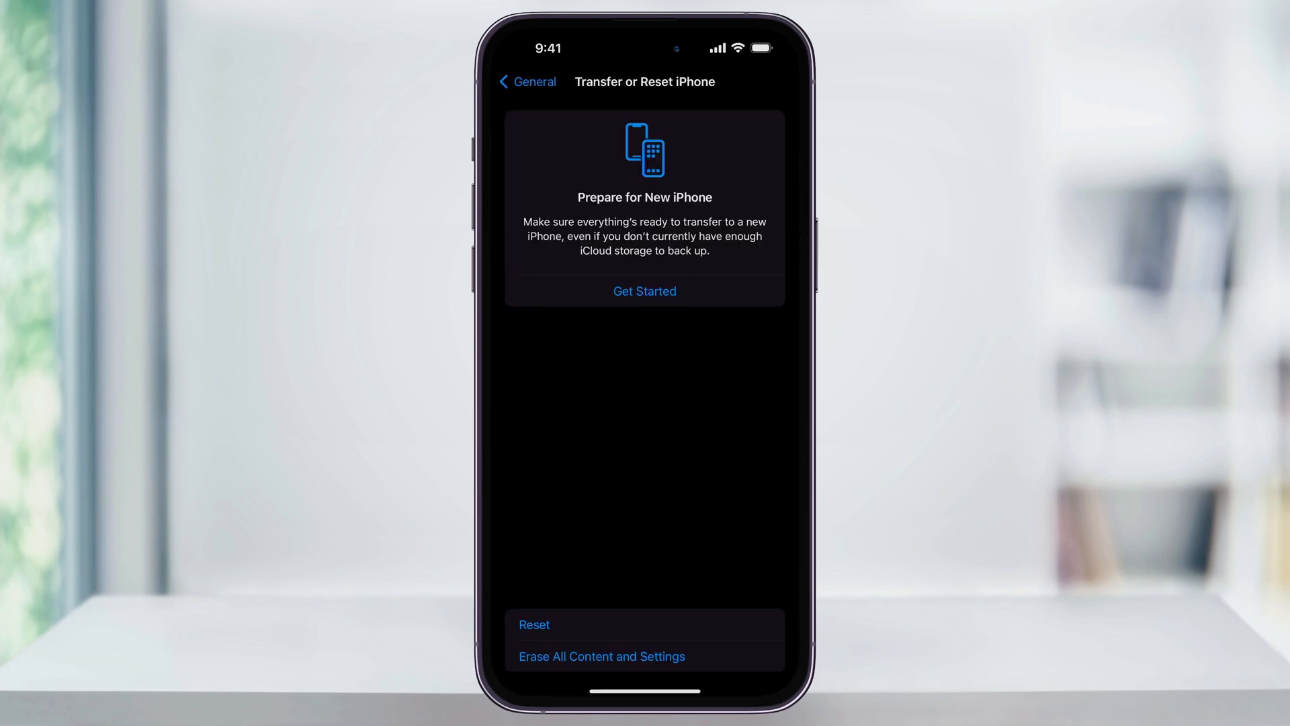
pyautogui.click(534, 624)
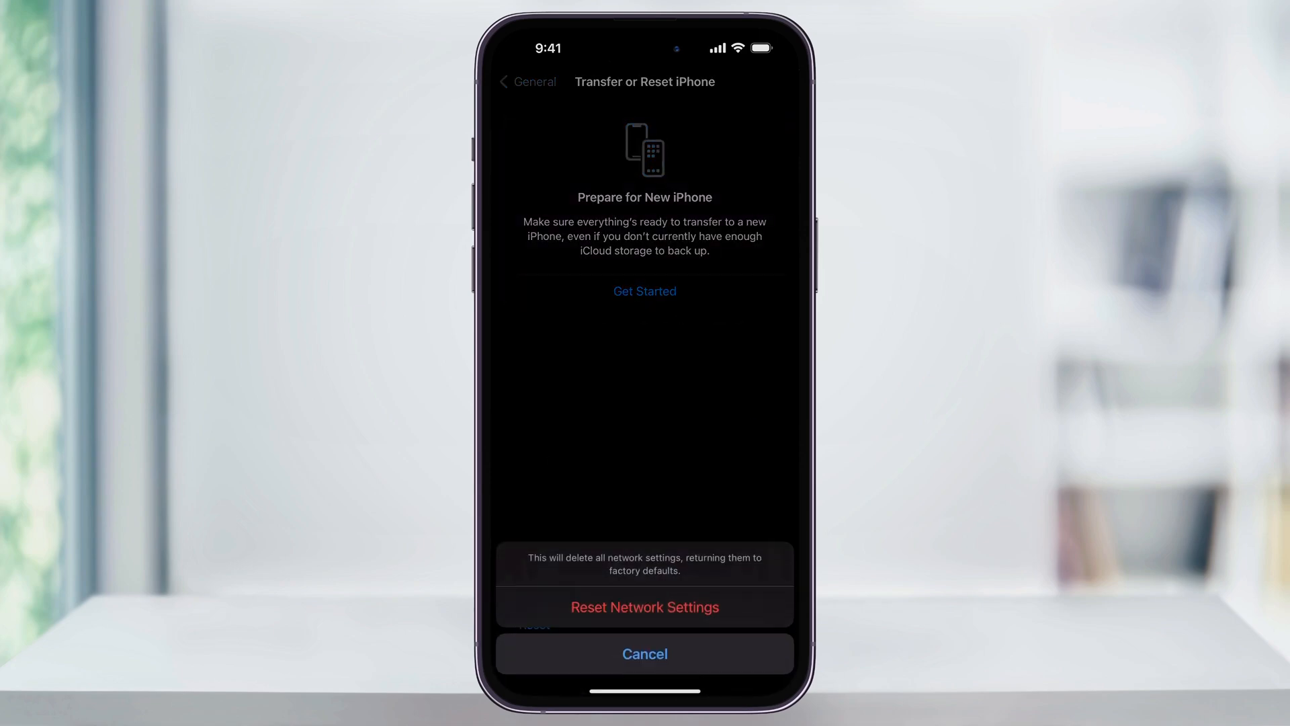